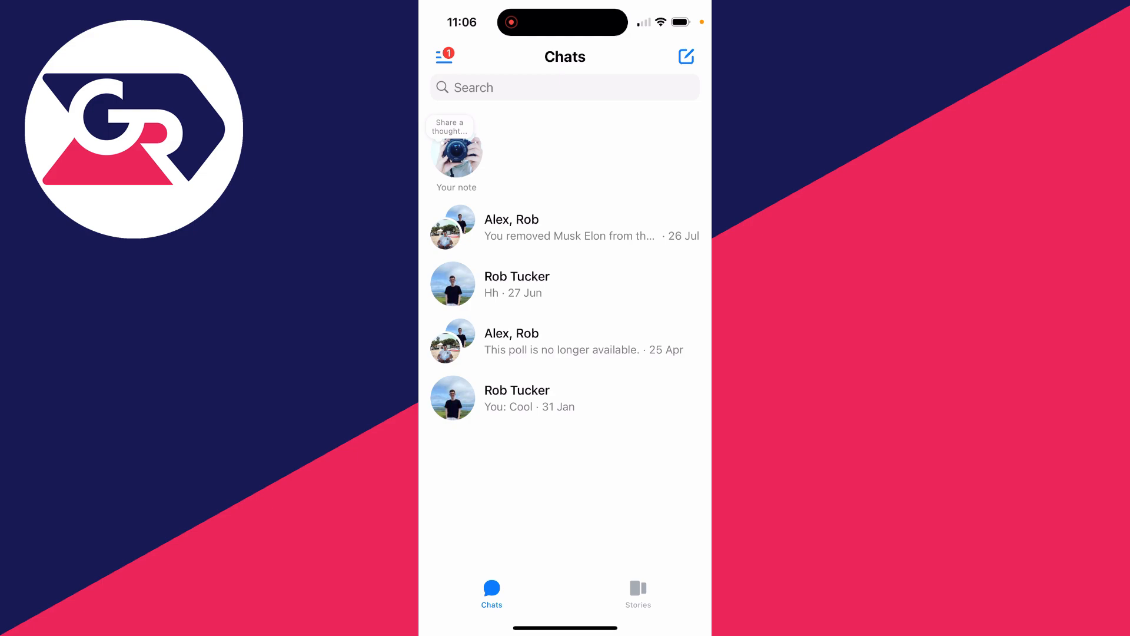
click(516, 284)
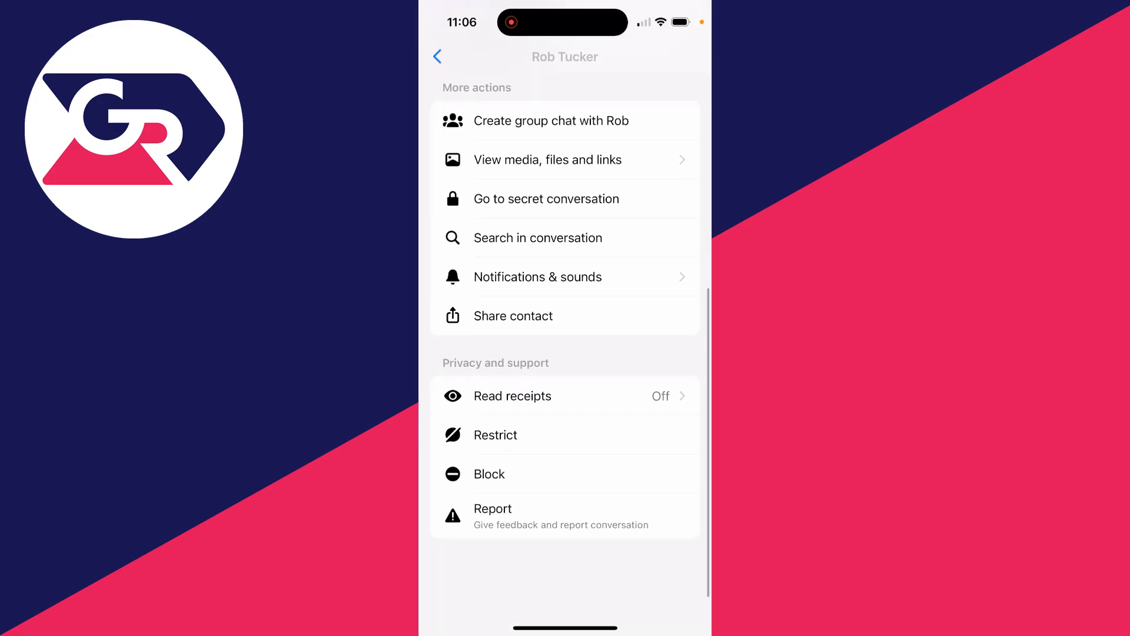
click(495, 434)
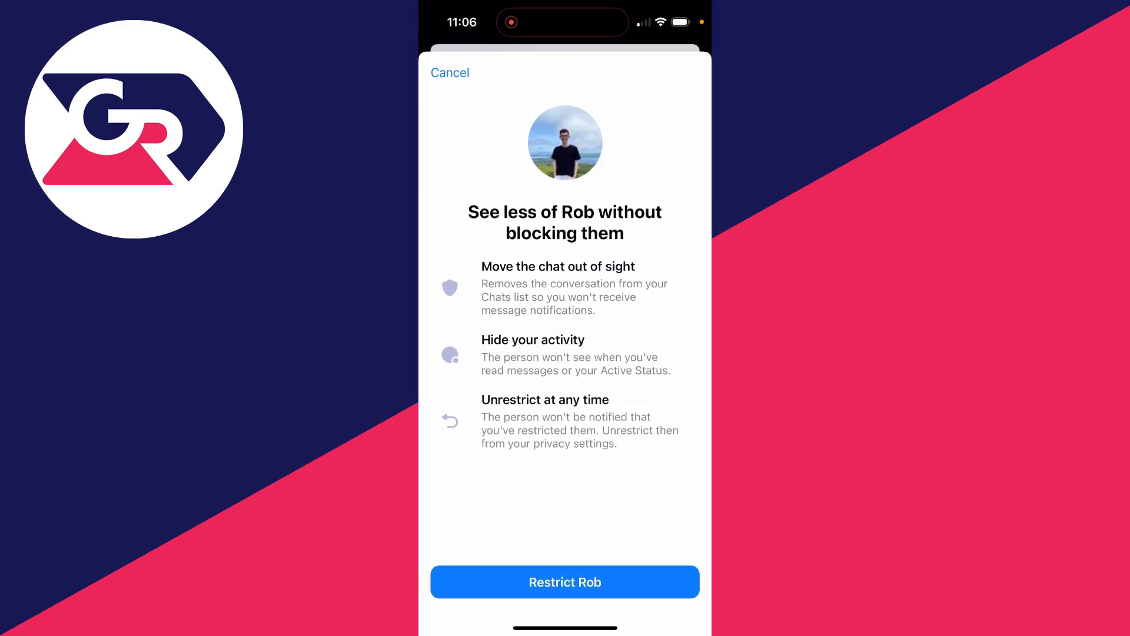
Confirm 'Restrict Rob' so his chats leave the Chats list
click(450, 72)
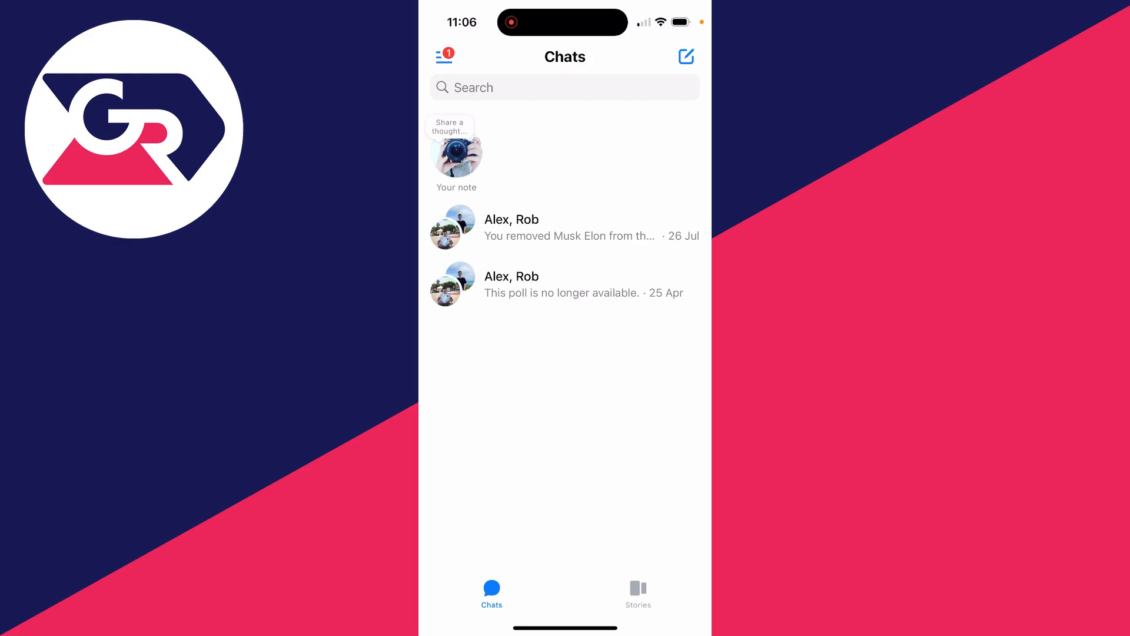
Navigate from the menu into Settings toward Privacy & safety's Restricted accounts
click(439, 56)
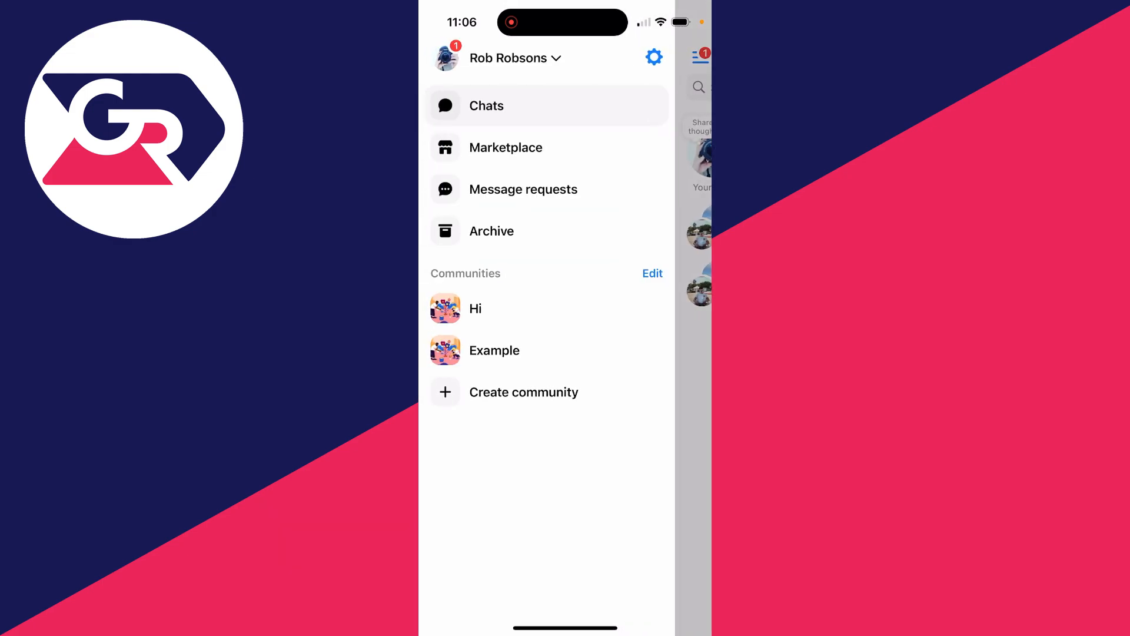
click(654, 56)
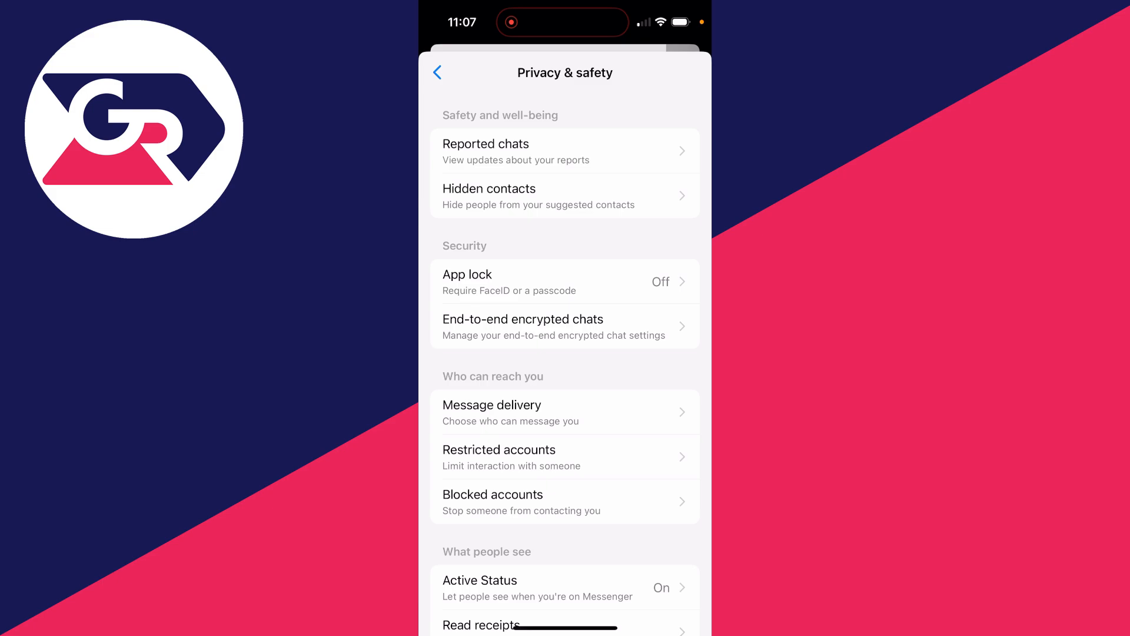
scroll(down, 3)
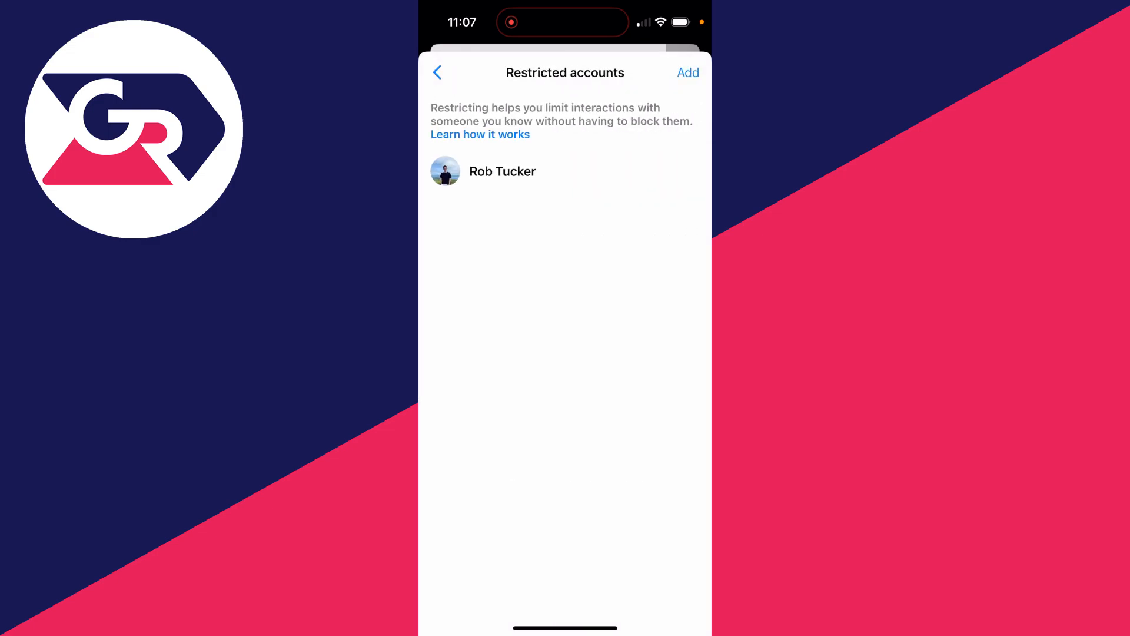
click(503, 172)
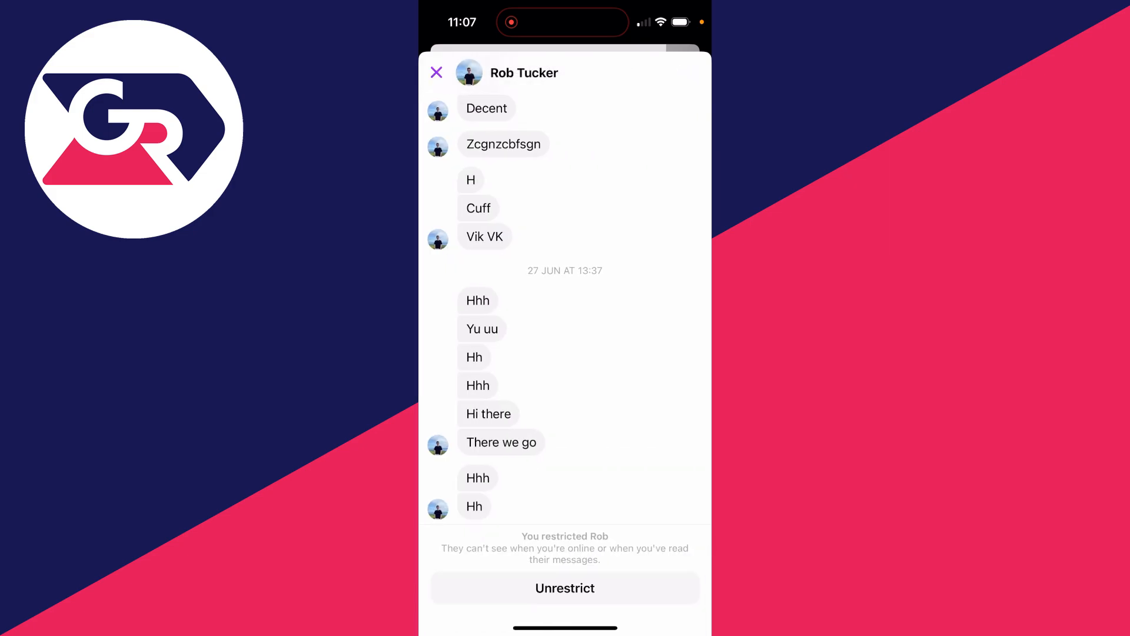
click(565, 587)
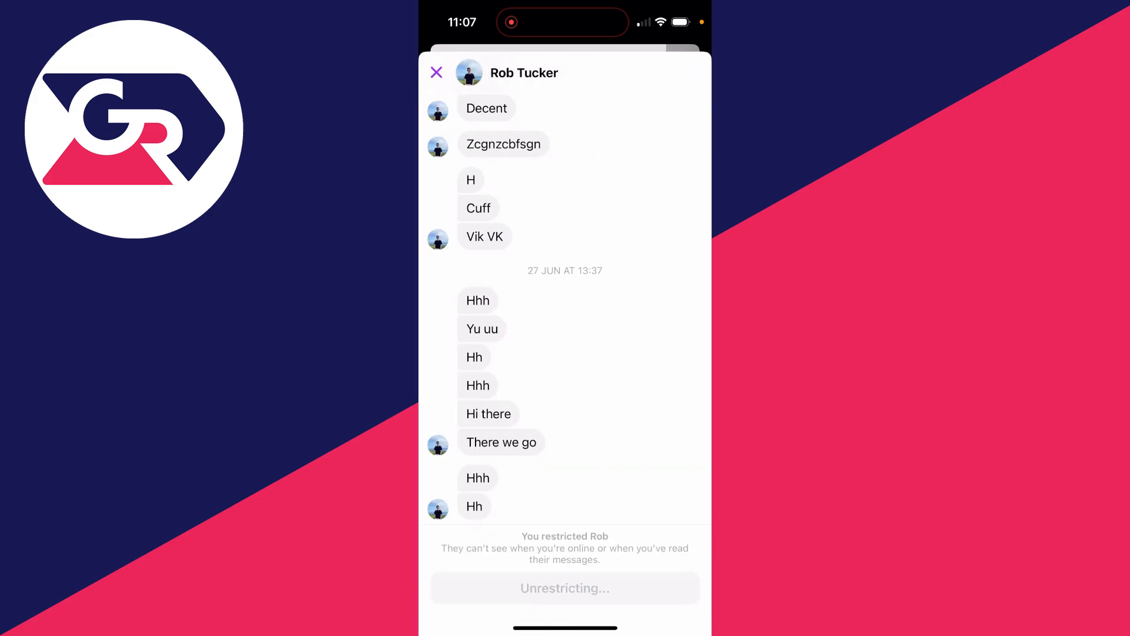
click(564, 587)
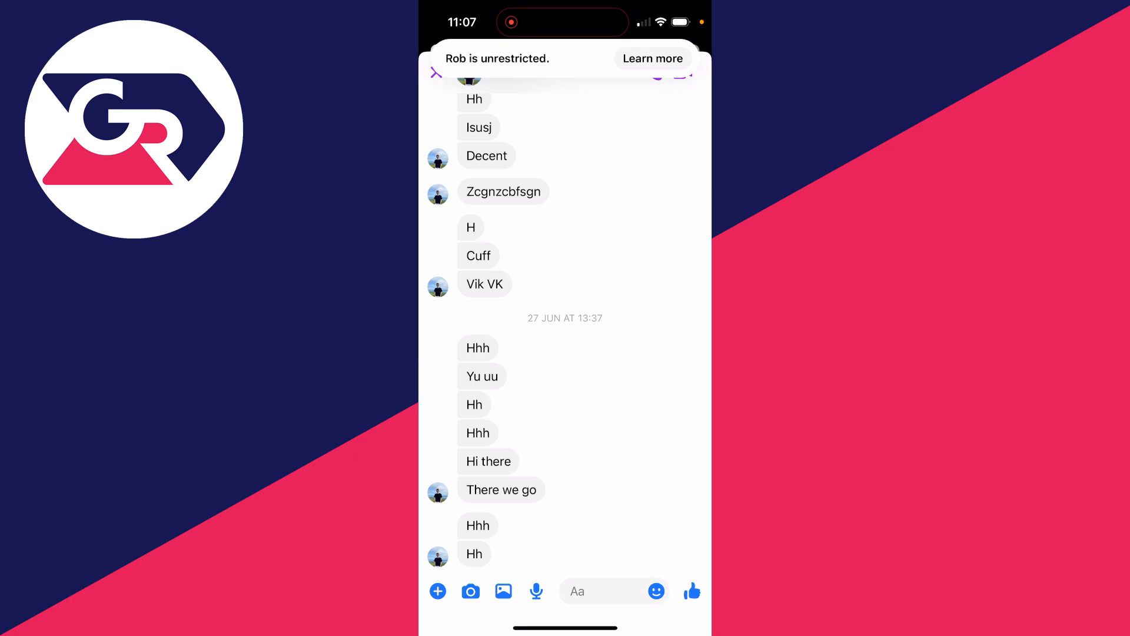